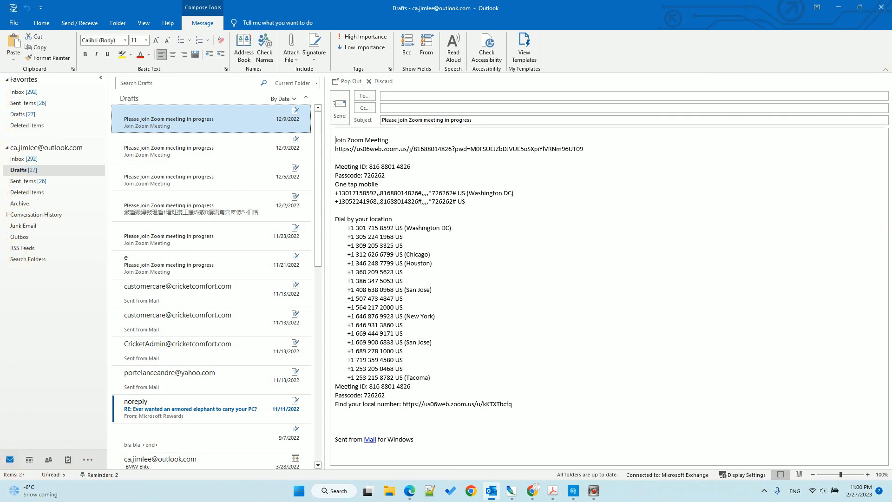
mouse_move(380, 183)
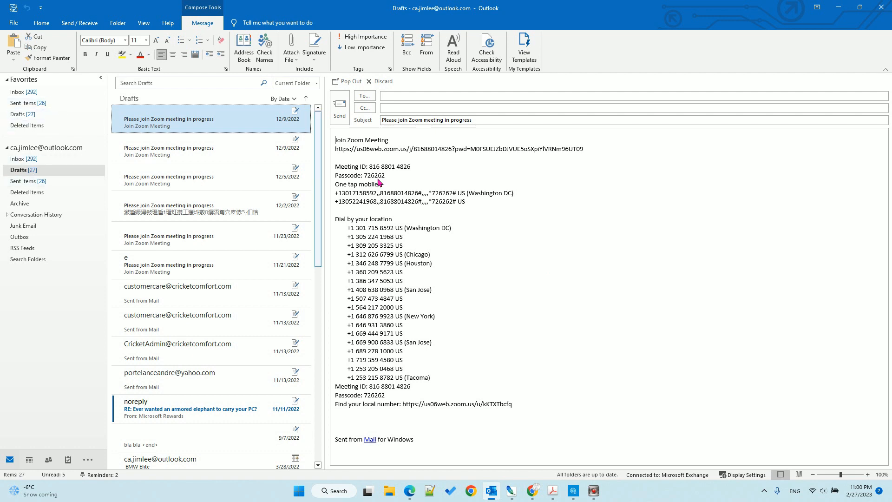
mouse_move(283, 133)
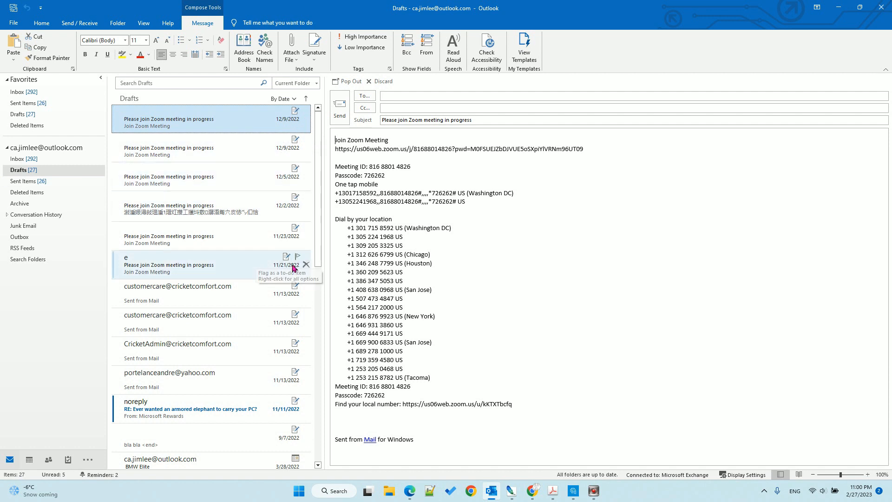
mouse_move(292, 329)
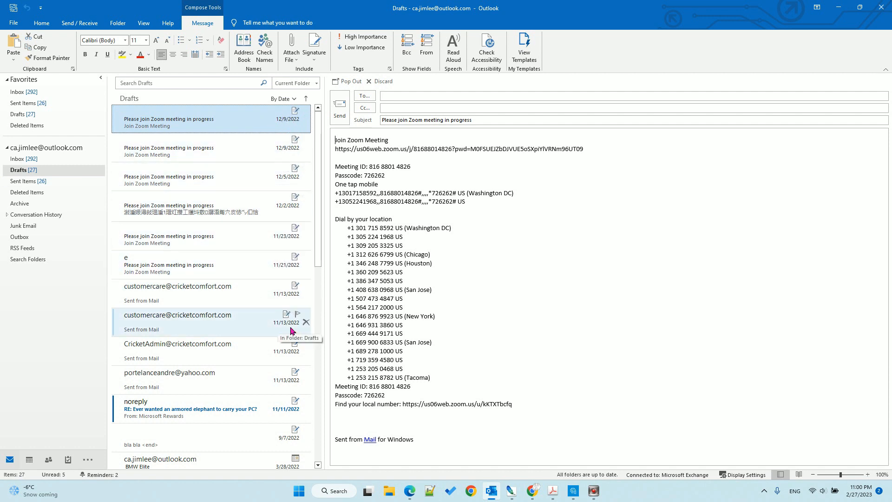
mouse_move(284, 139)
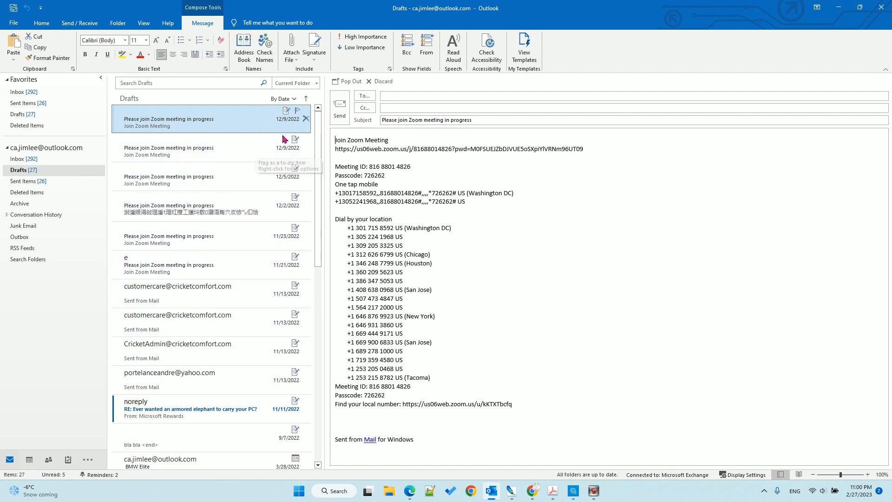
mouse_move(290, 121)
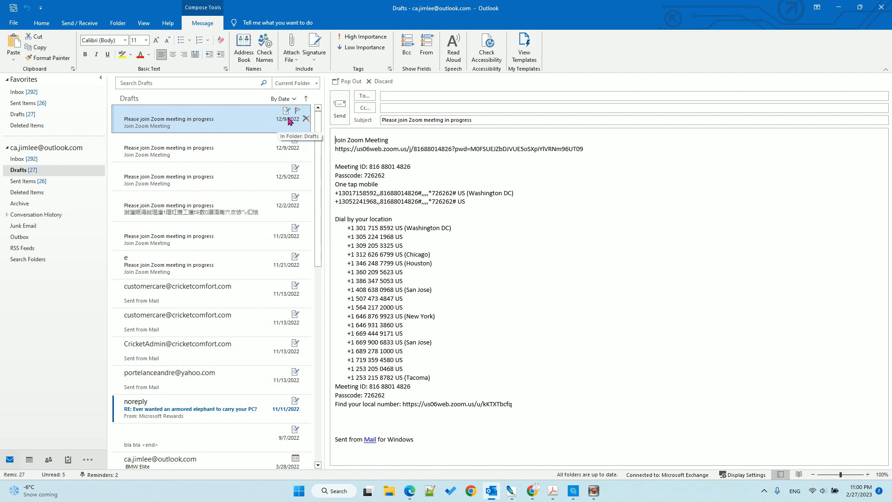
- Open Advanced View Settings for the Drafts folder from the View tab
left_click(144, 23)
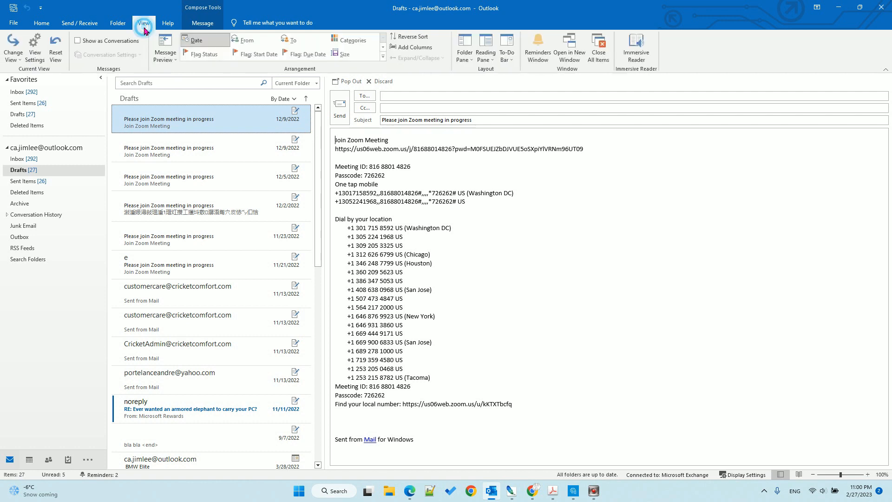
mouse_move(88, 36)
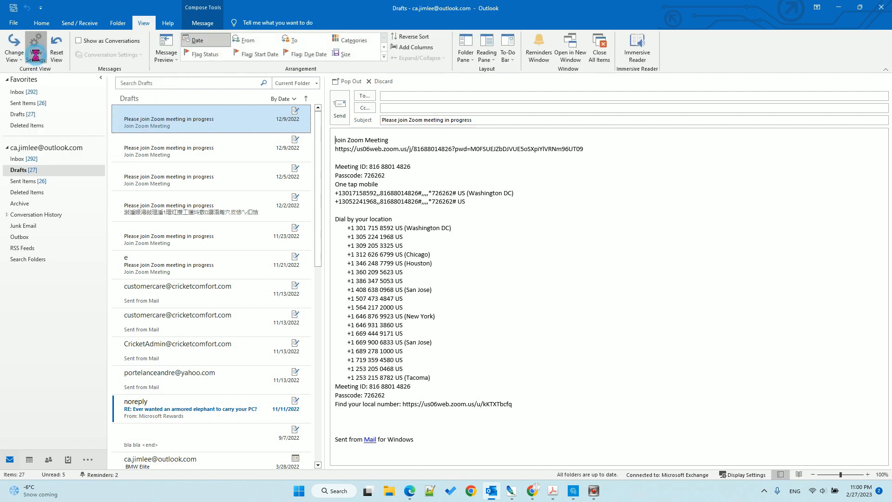
left_click(35, 46)
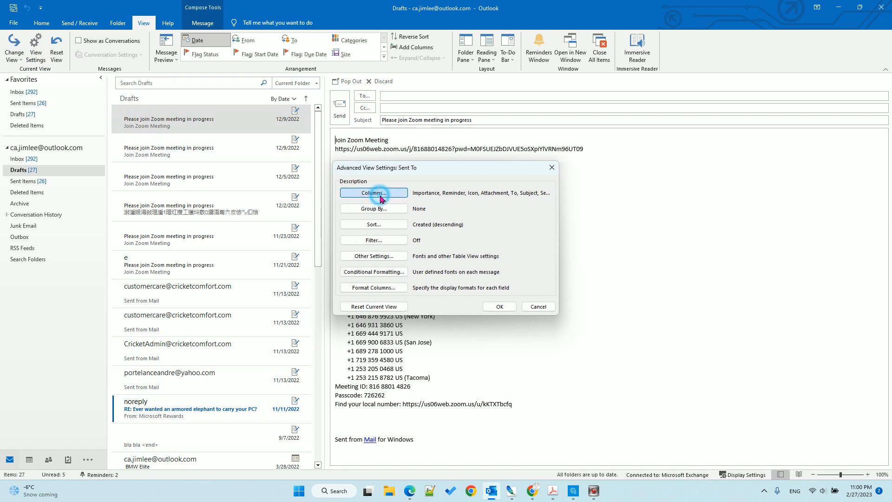
- Add the Created column to the Drafts view and move it just after Subject
left_click(373, 193)
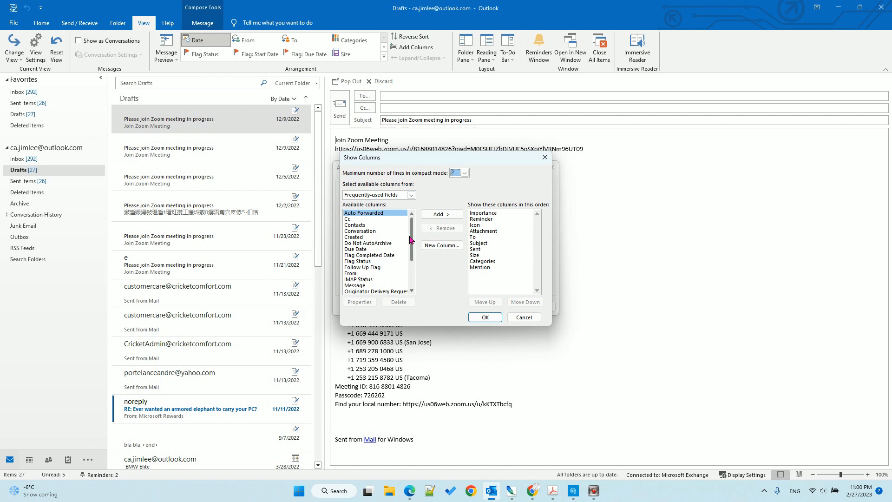
mouse_move(389, 244)
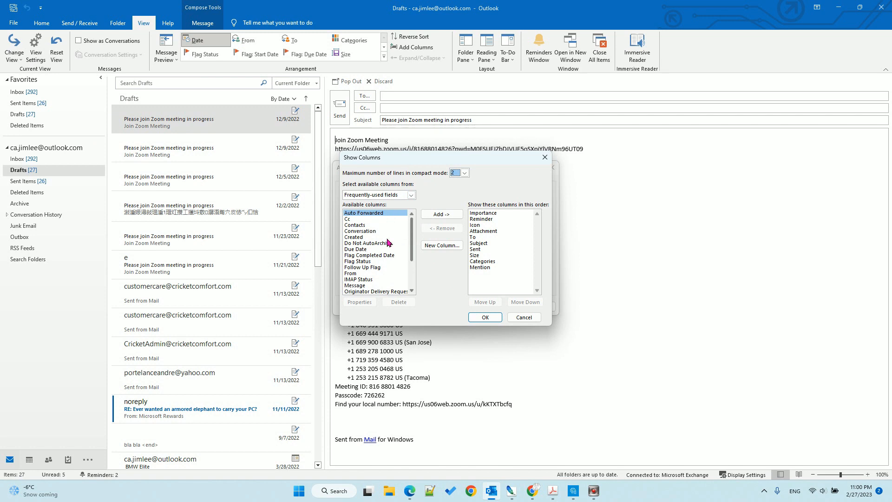
left_click(353, 237)
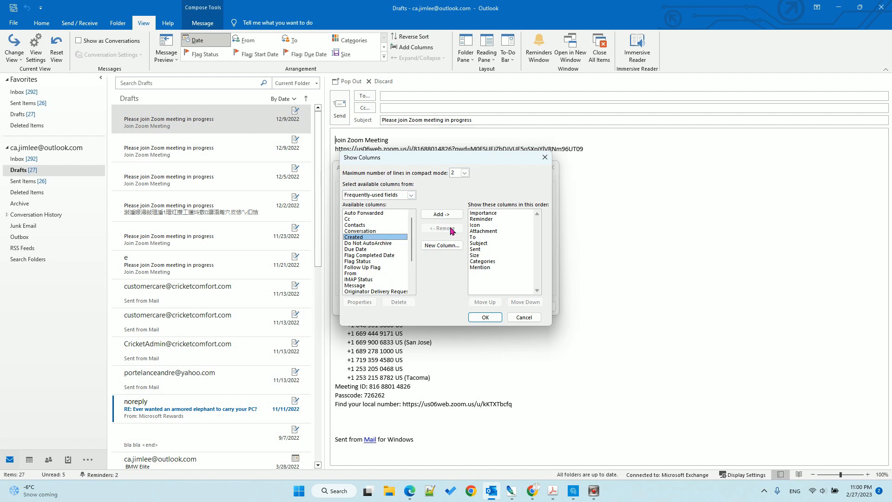
left_click(441, 214)
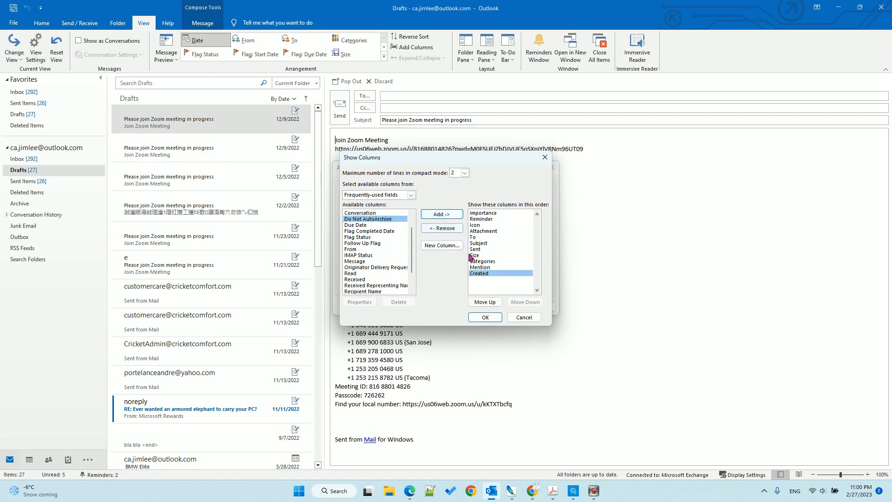
left_click(479, 273)
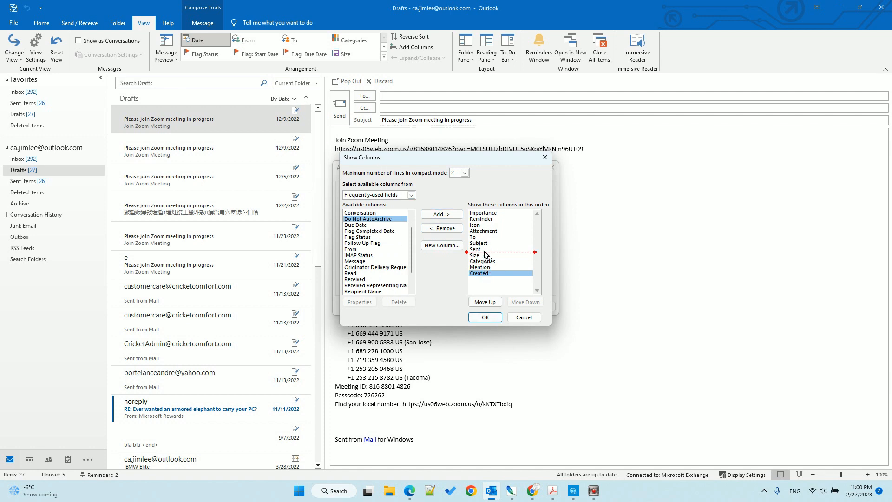
left_click(484, 301)
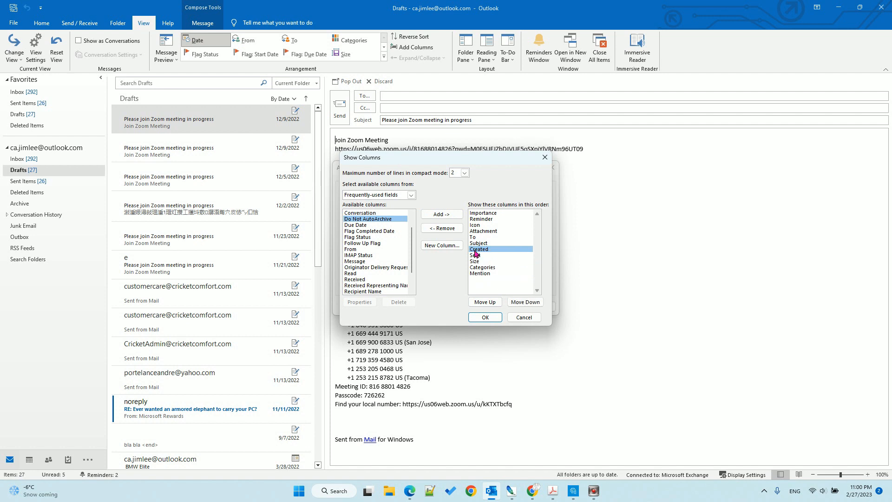
mouse_move(494, 253)
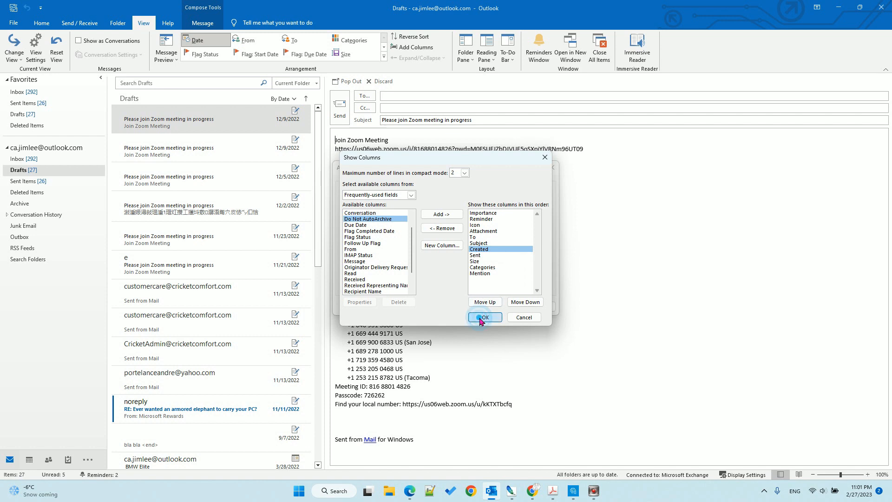
- Sort Drafts by Created descending and apply the view settings
left_click(482, 317)
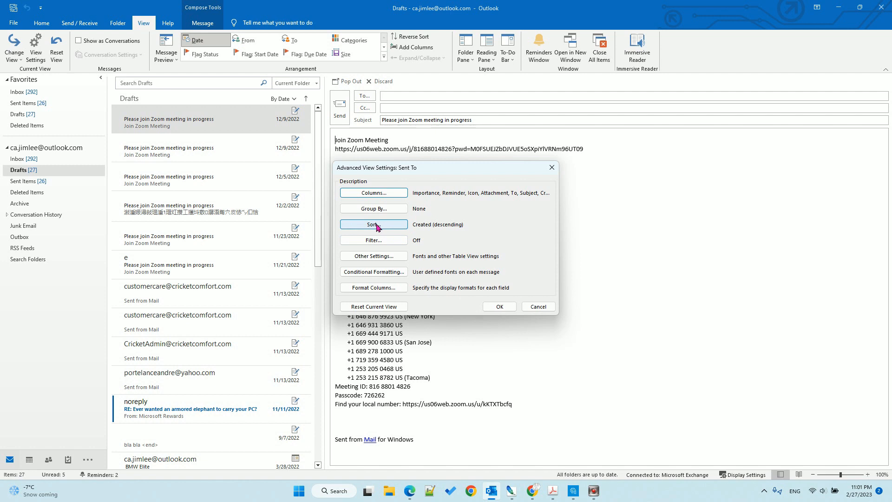
left_click(373, 224)
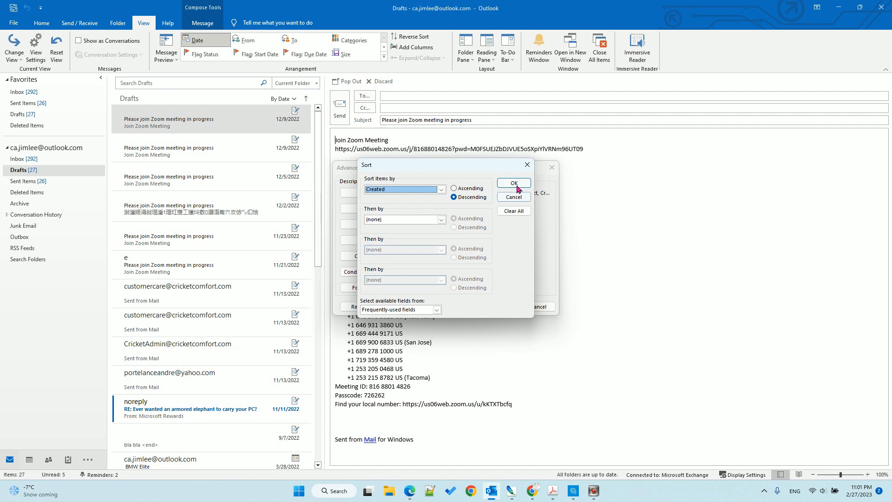
left_click(513, 182)
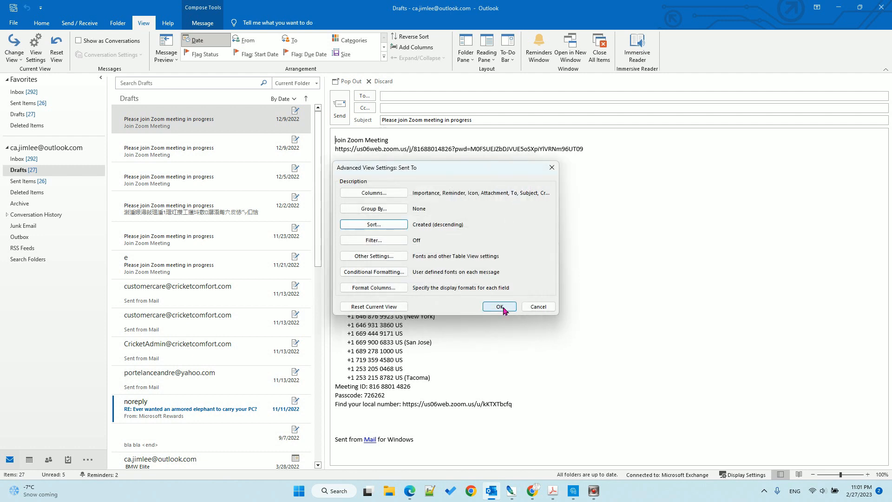
left_click(498, 306)
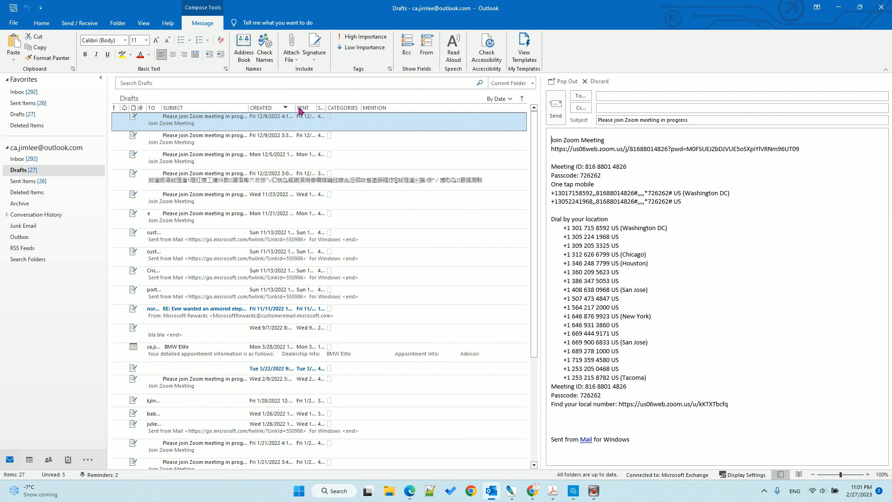
mouse_move(275, 126)
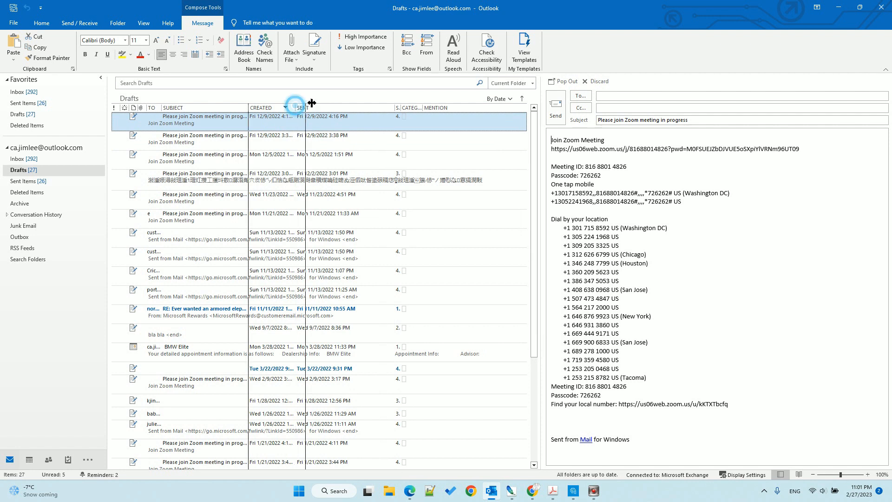
- Widen the date columns to show full timestamps and open the By Date arrangement options
left_click_drag(304, 108, 324, 107)
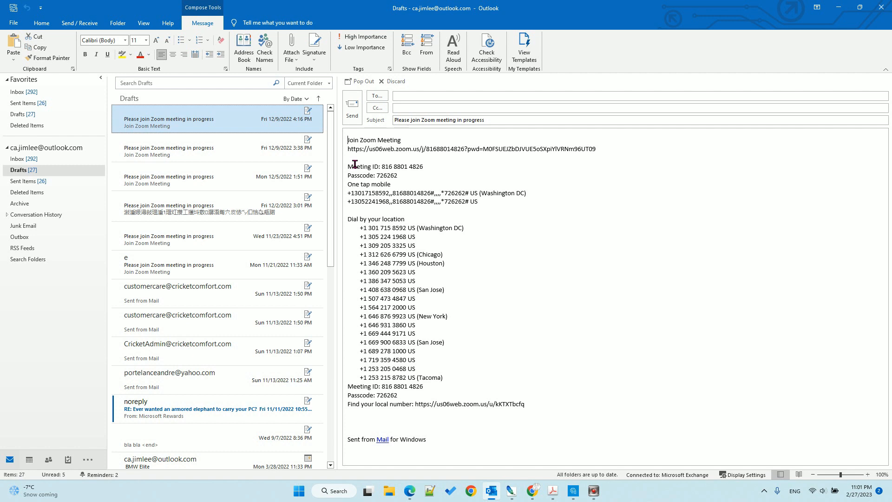
left_click(308, 98)
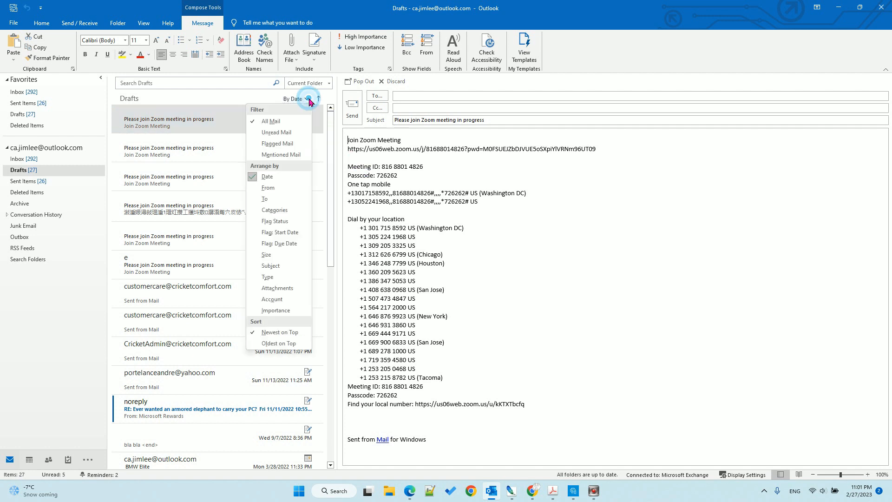